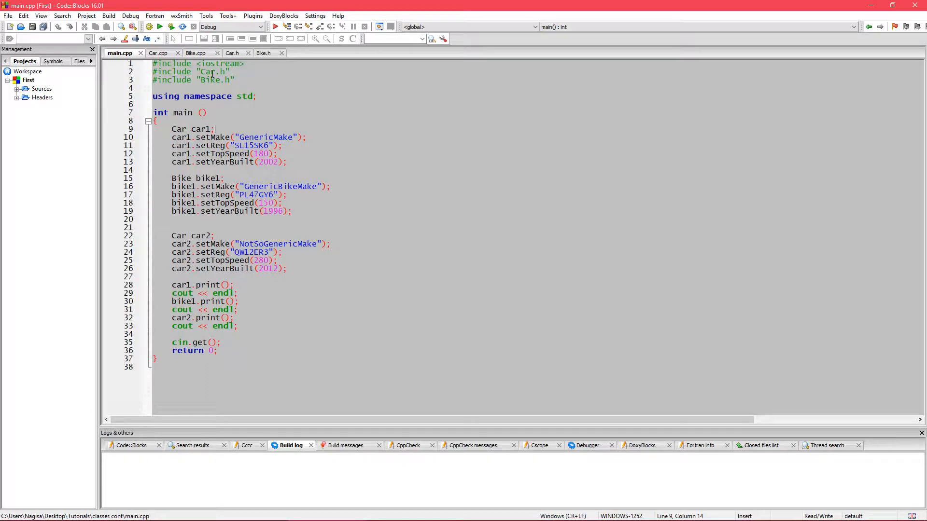
Create a new class named Vehicle and add its header and source files to the project
left_click(8, 17)
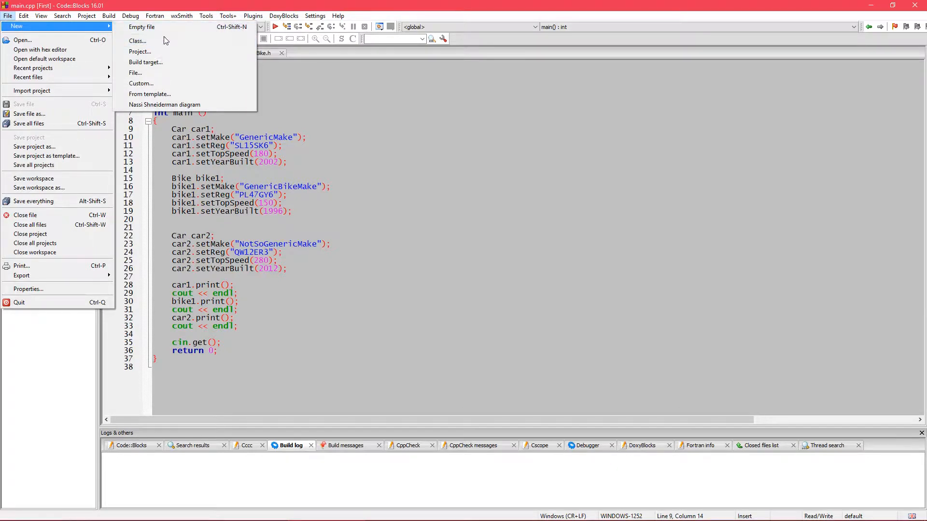
left_click(137, 41)
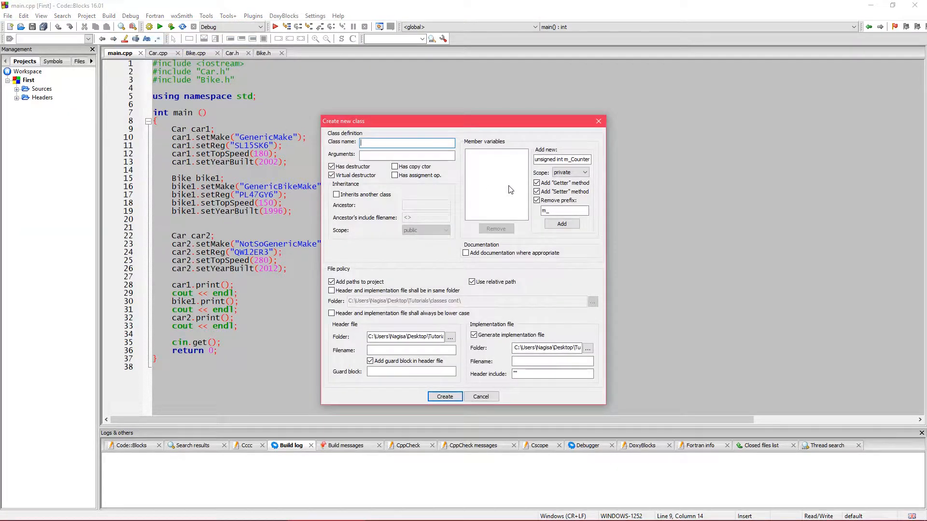
type("Vehicle")
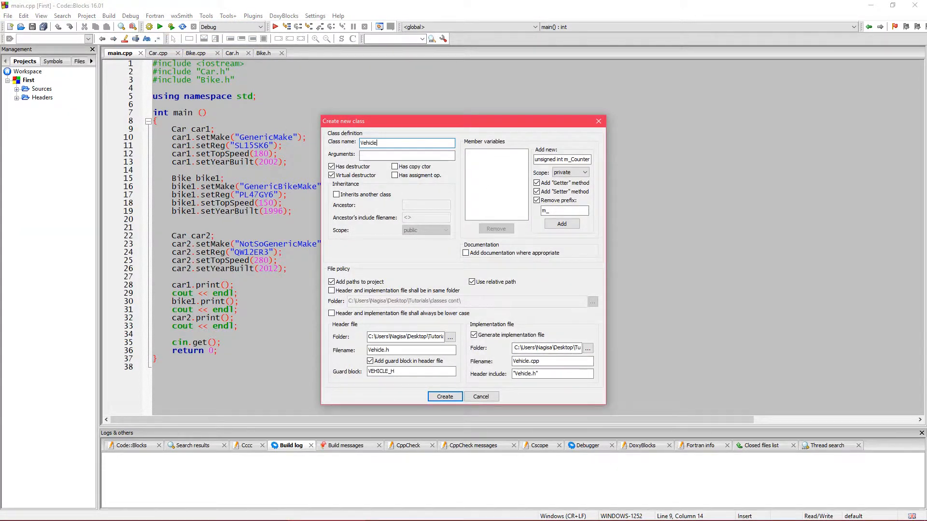
left_click(444, 397)
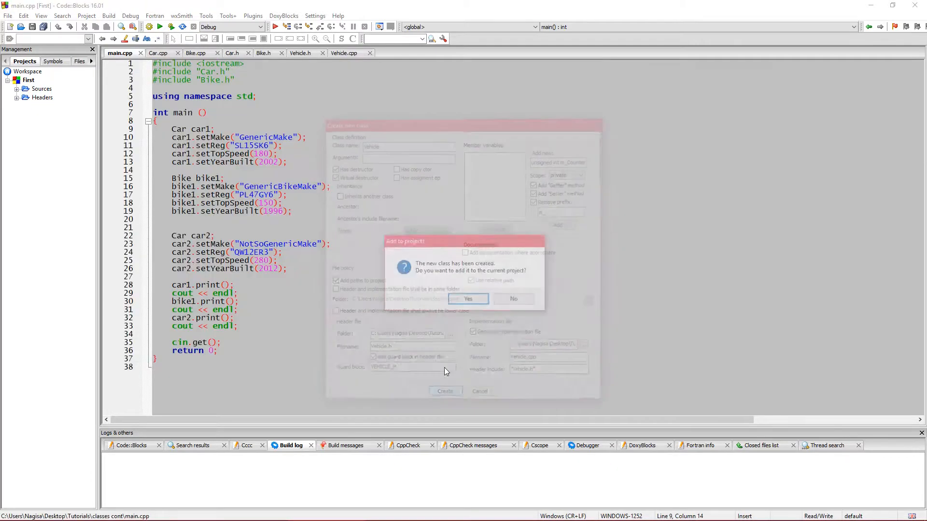
left_click(467, 298)
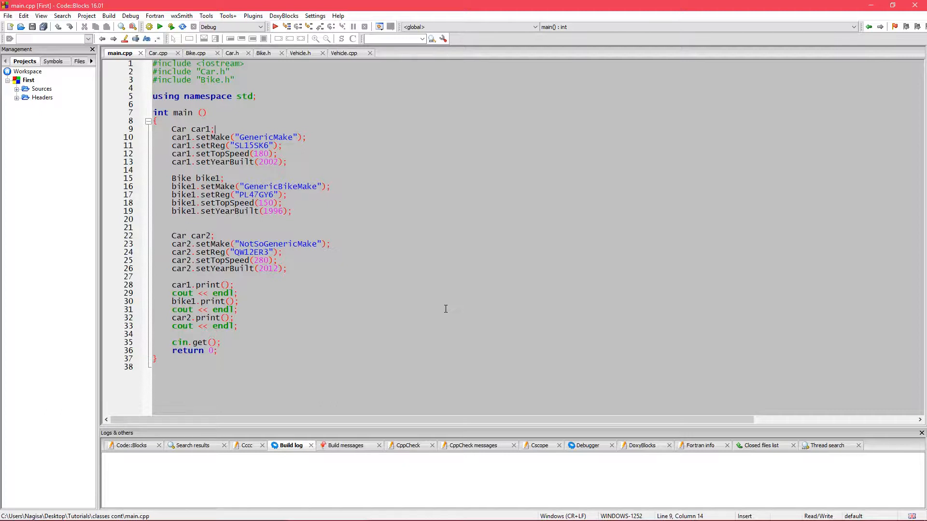
mouse_move(441, 305)
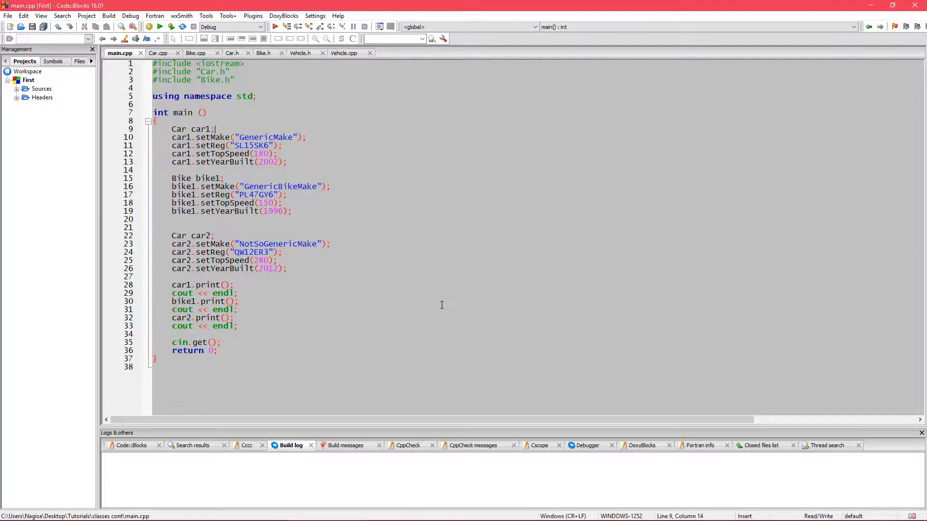
Copy #include <string> and the constructor, destructor, getter, setter and print declarations from Car.h into Vehicle.h
left_click(231, 52)
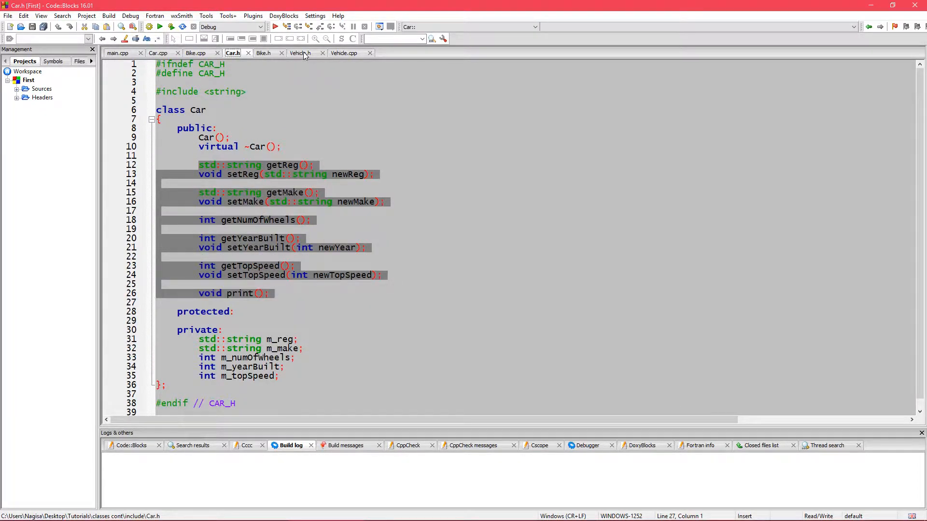
left_click(301, 52)
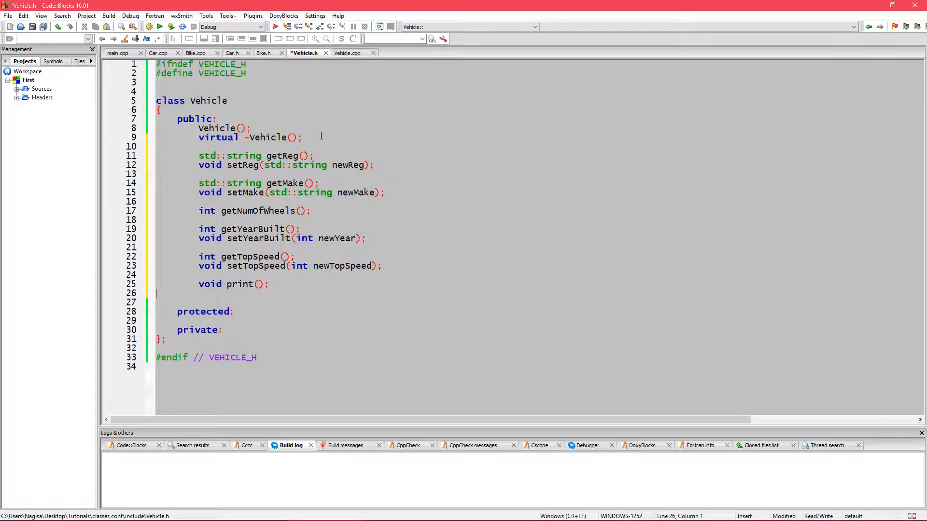
left_click(233, 52)
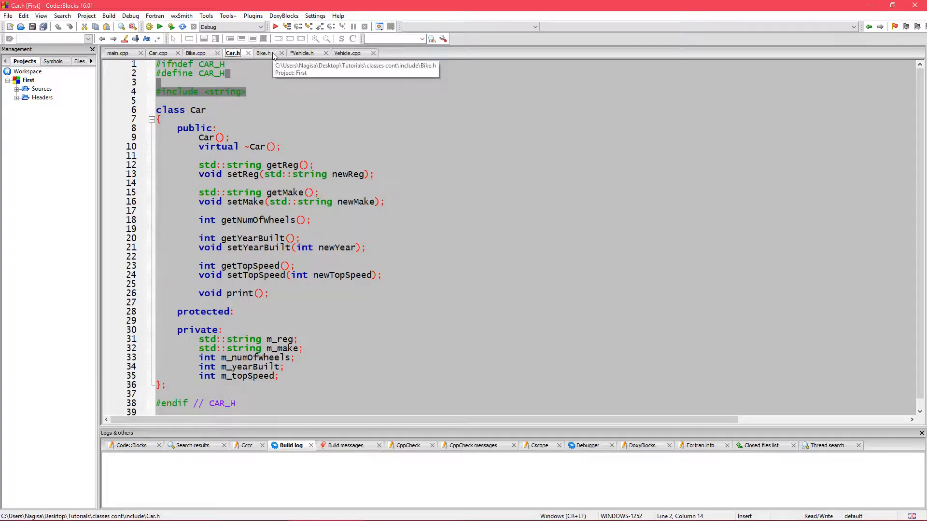
left_click(303, 52)
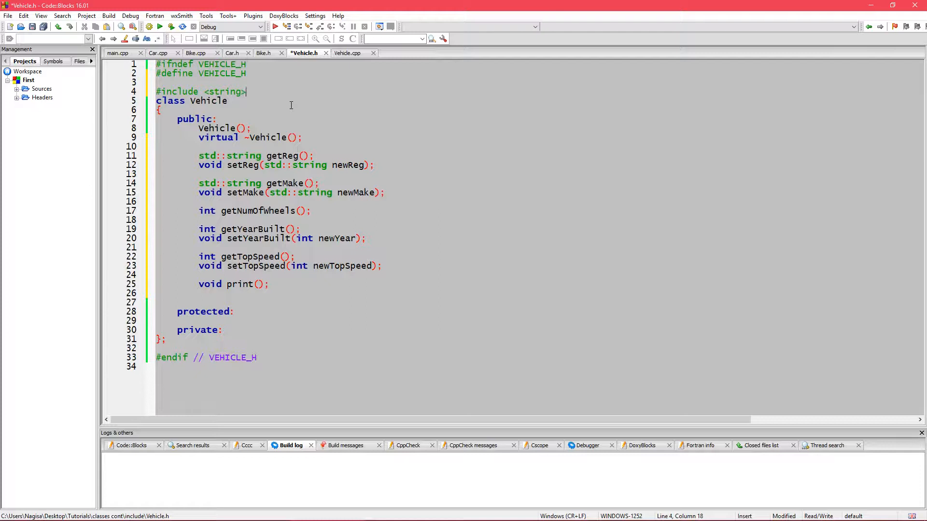
Mark every getter, setter and the print declaration in Vehicle.h as virtual
left_click(251, 128)
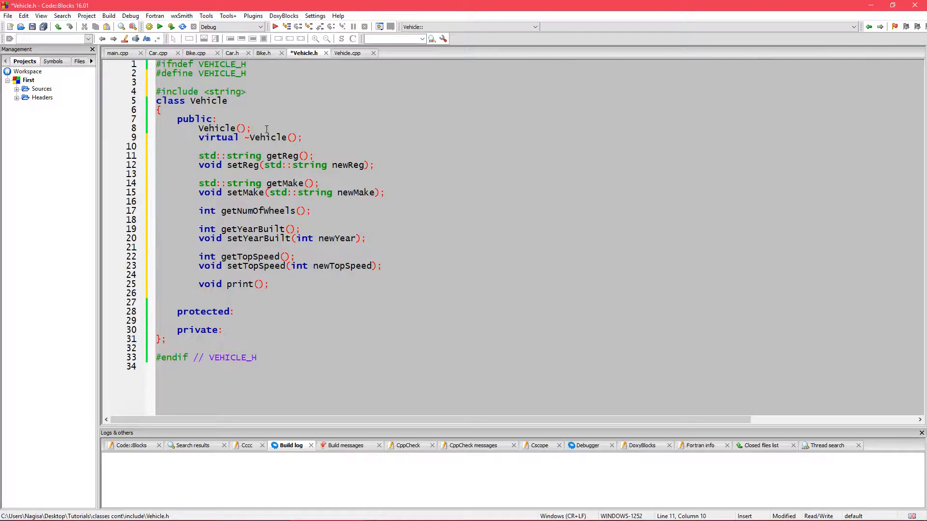
type("virtual")
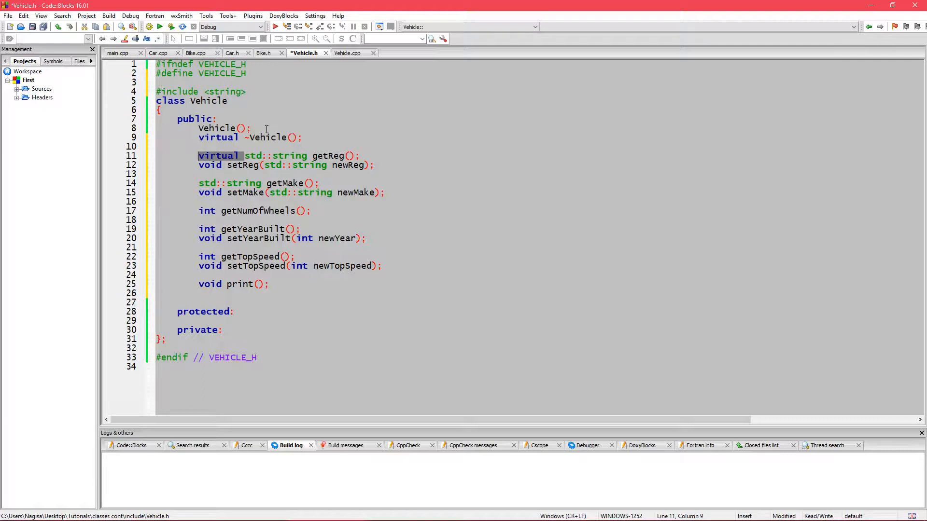
type("virtual")
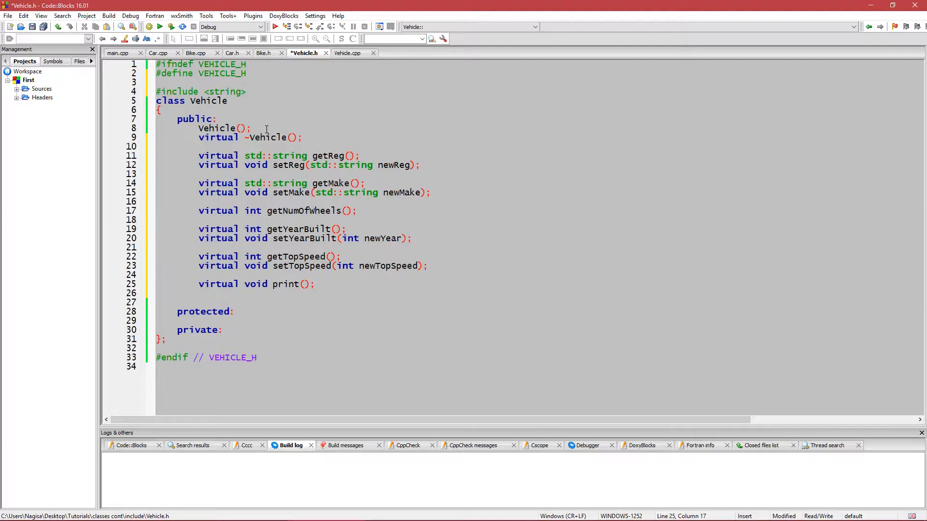
left_click(242, 284)
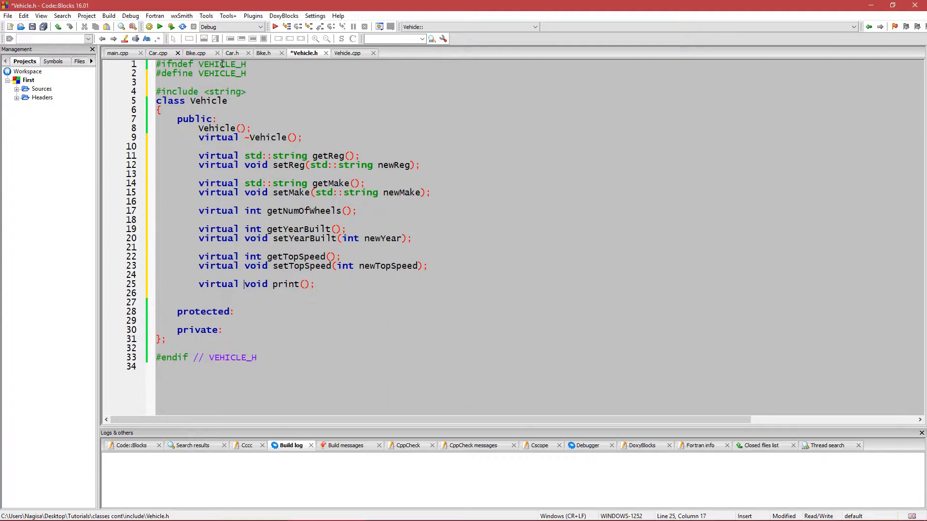
Copy Car.h's private member variables into Vehicle.h's protected section
left_click(232, 52)
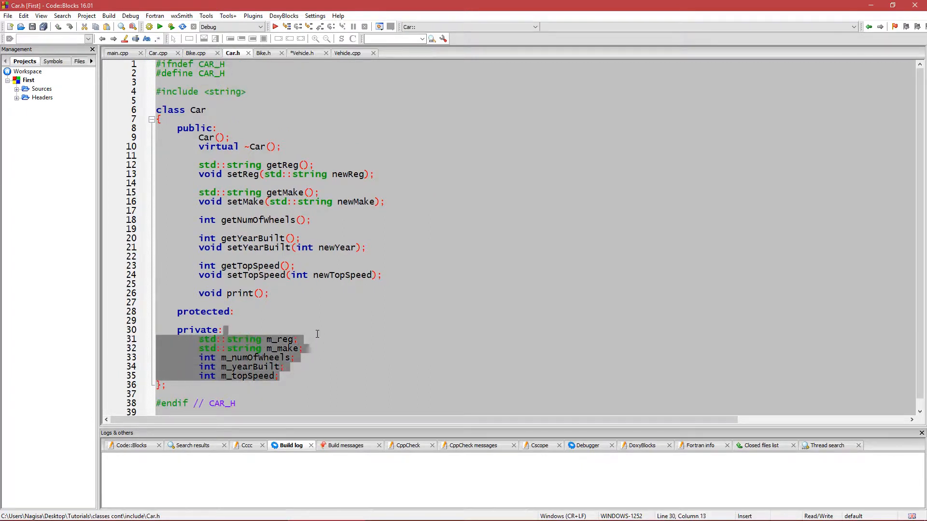
left_click(303, 52)
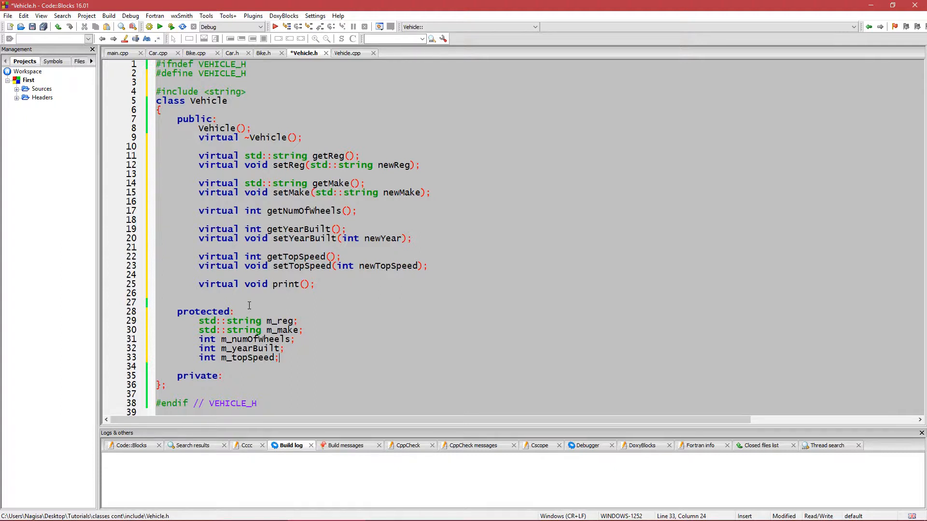
mouse_move(158, 52)
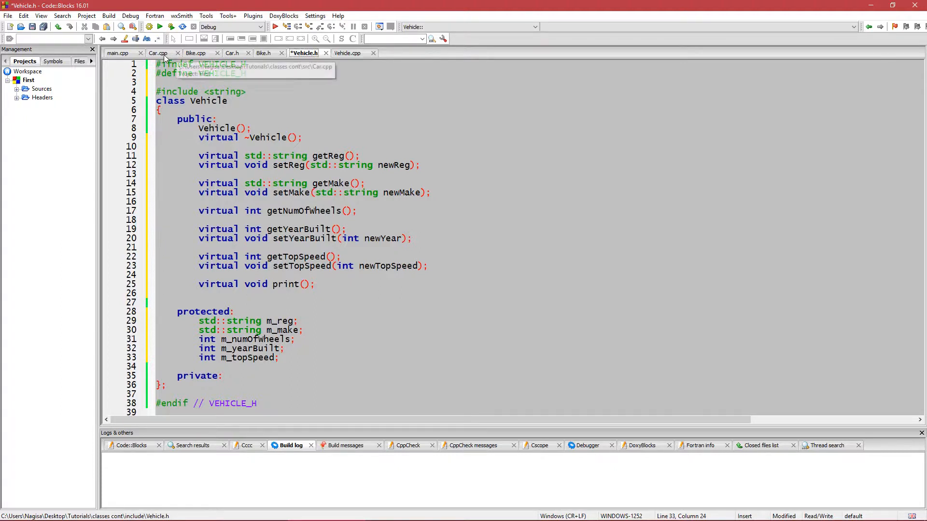
Copy Car.cpp's function bodies into Vehicle.cpp, rename Car:: to Vehicle:: and empty print's body
left_click(158, 52)
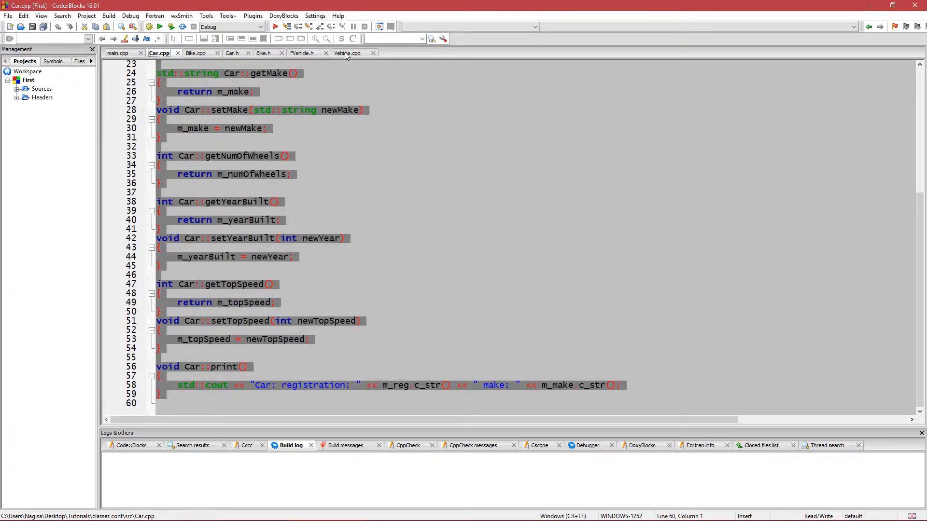
left_click(348, 52)
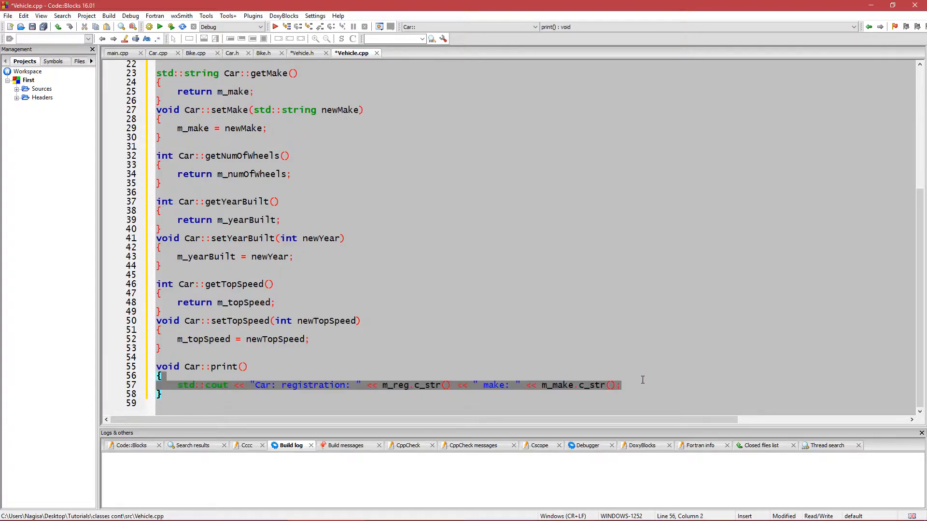
scroll("up", 3)
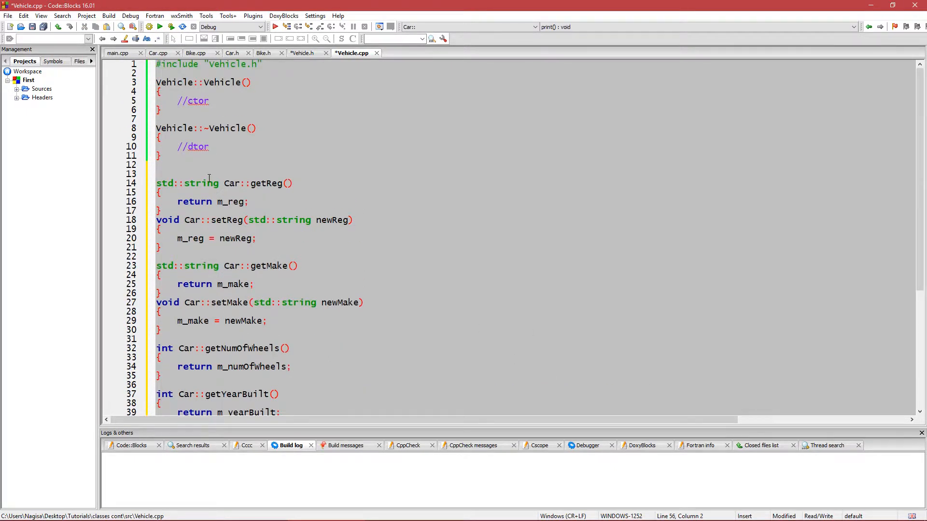
left_click(174, 129)
type("Vehicle")
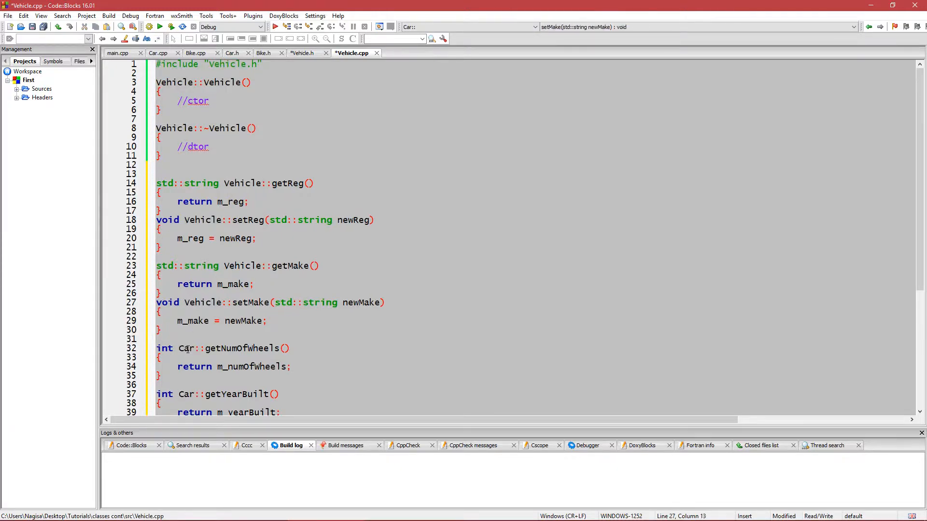
scroll("down", 3)
type("Vehicle")
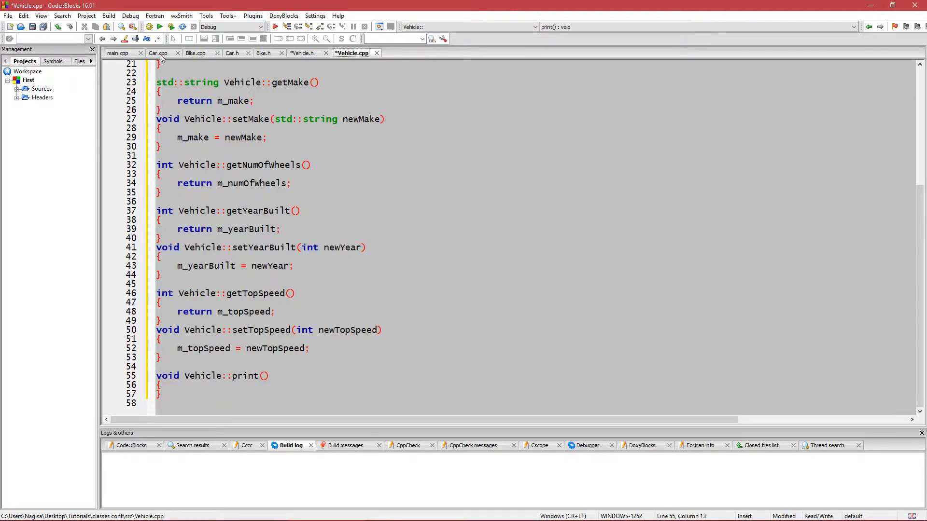
Delete the getter/setter code from Car.cpp, Bike.cpp, Car.h and Bike.h, keeping constructors, destructors and print
left_click(161, 52)
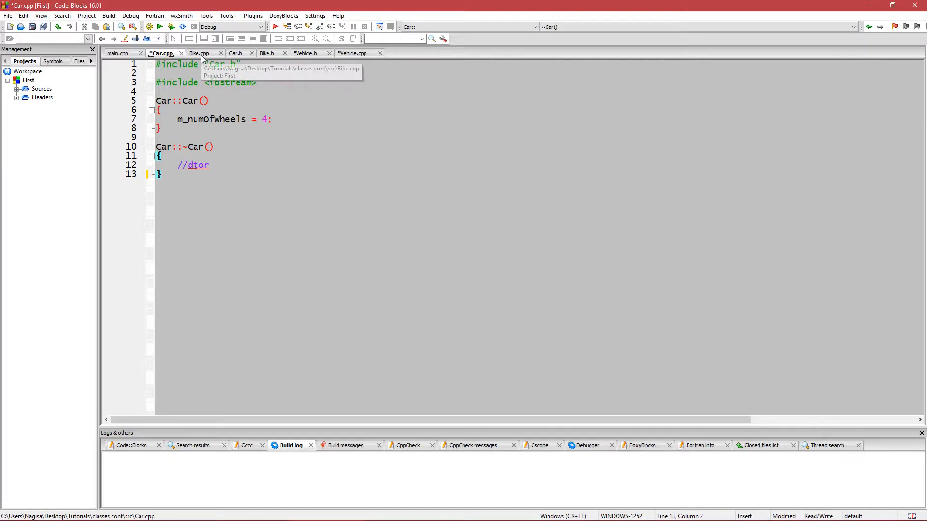
left_click(200, 52)
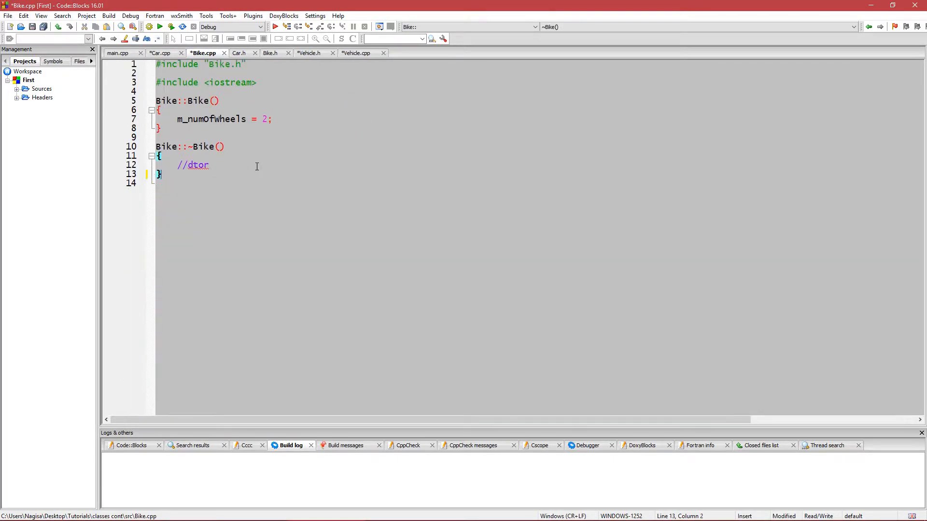
mouse_move(269, 52)
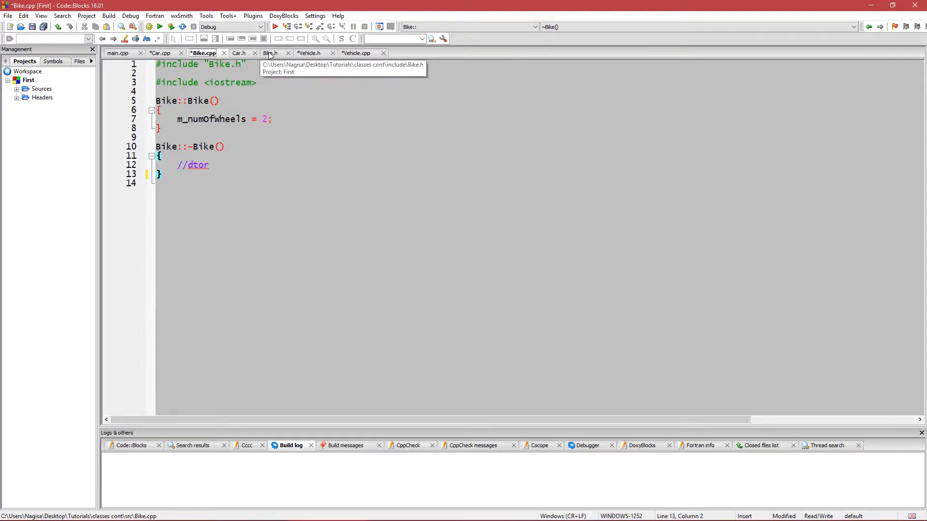
left_click(241, 52)
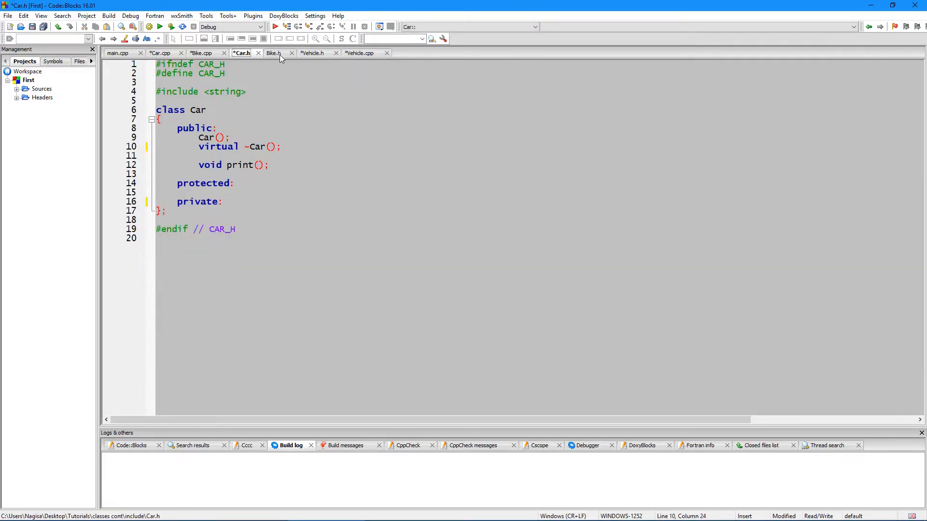
left_click(274, 52)
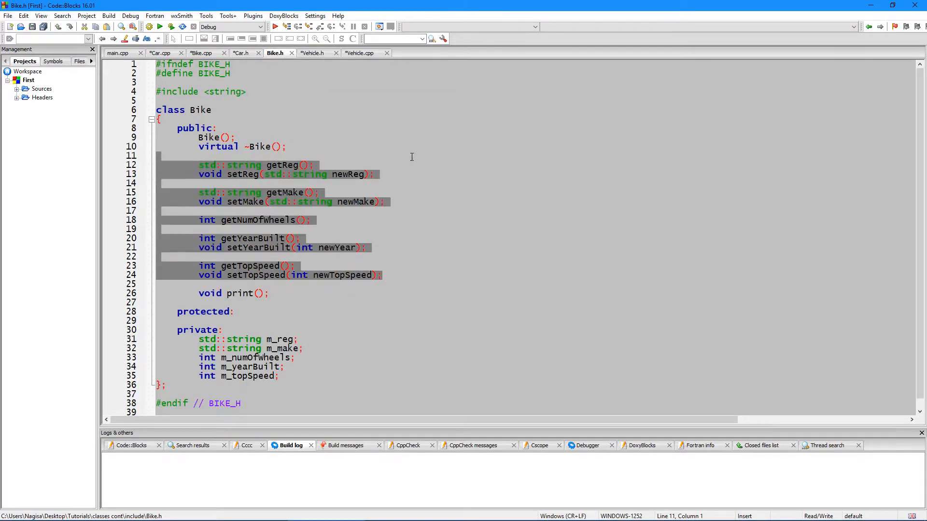
key("Delete")
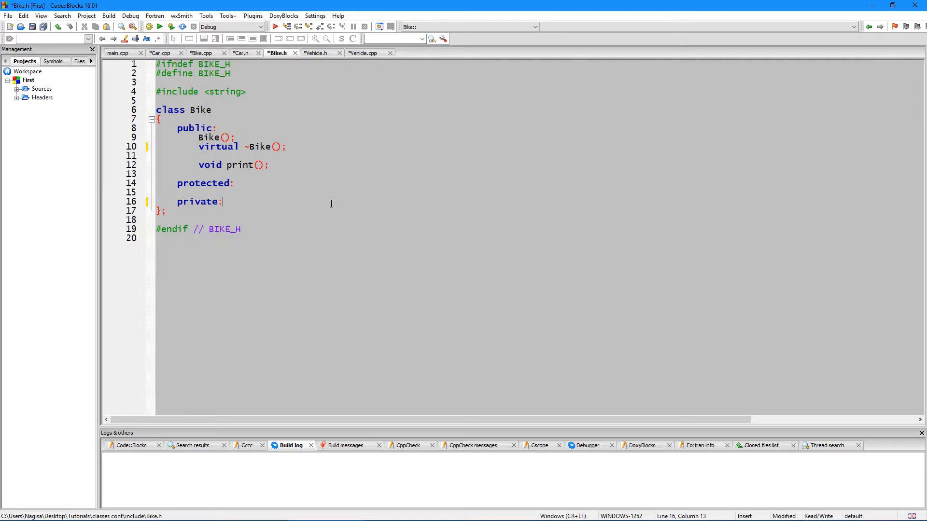
Remove the string include from the Bike and Car headers and select Car.cpp's #include <iostream> line
left_click(246, 92)
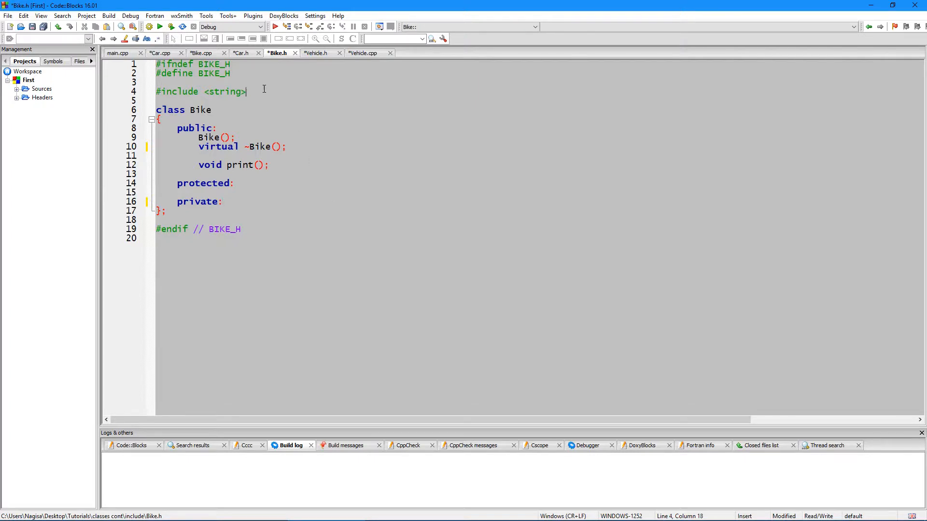
left_click(241, 52)
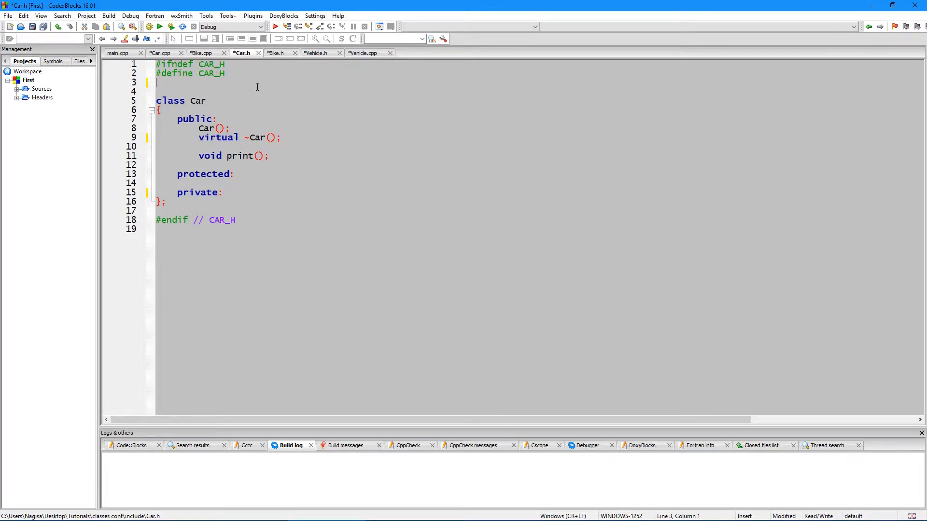
mouse_move(159, 52)
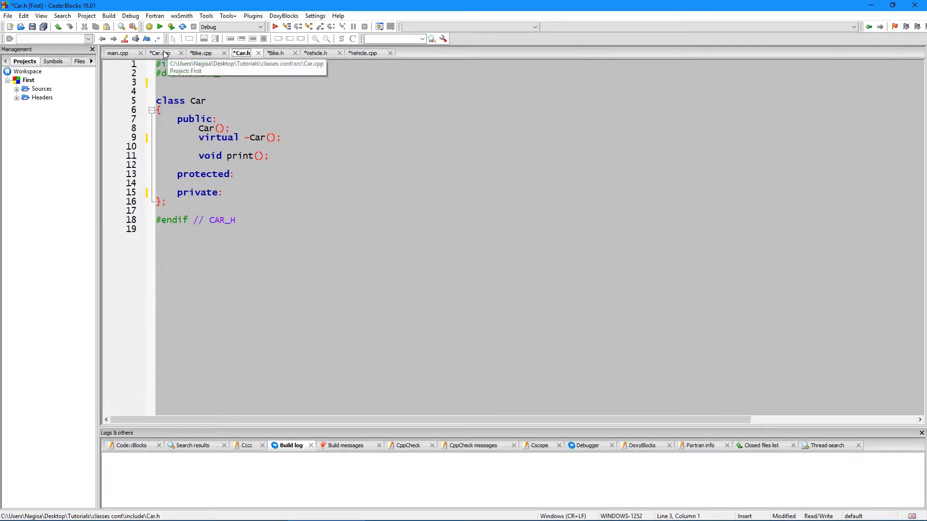
left_click(161, 52)
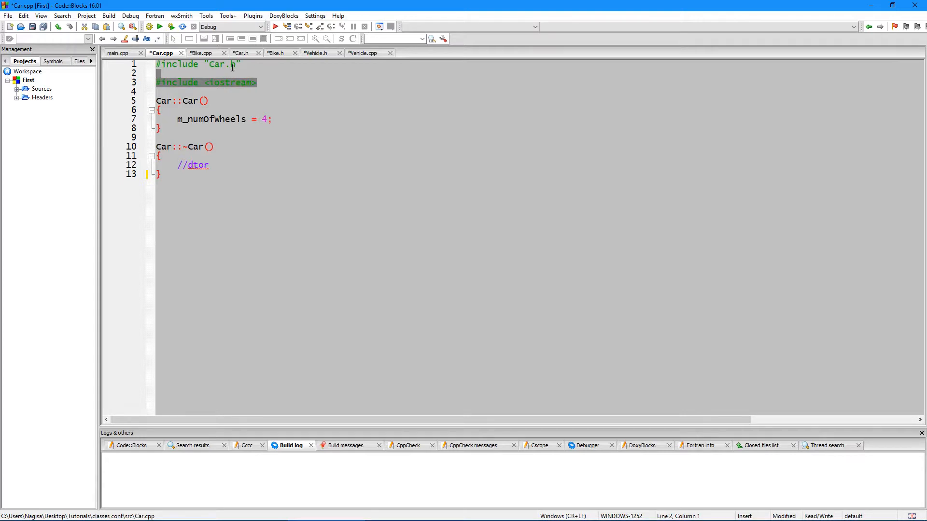
Paste #include <iostream> beneath the Vehicle.h include in Vehicle.cpp and return to Car.h
left_click(365, 52)
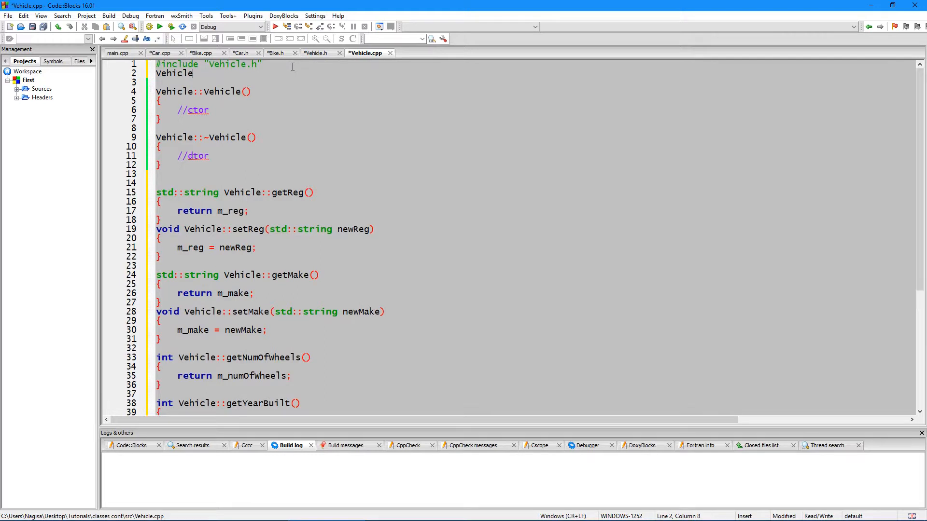
left_click(161, 52)
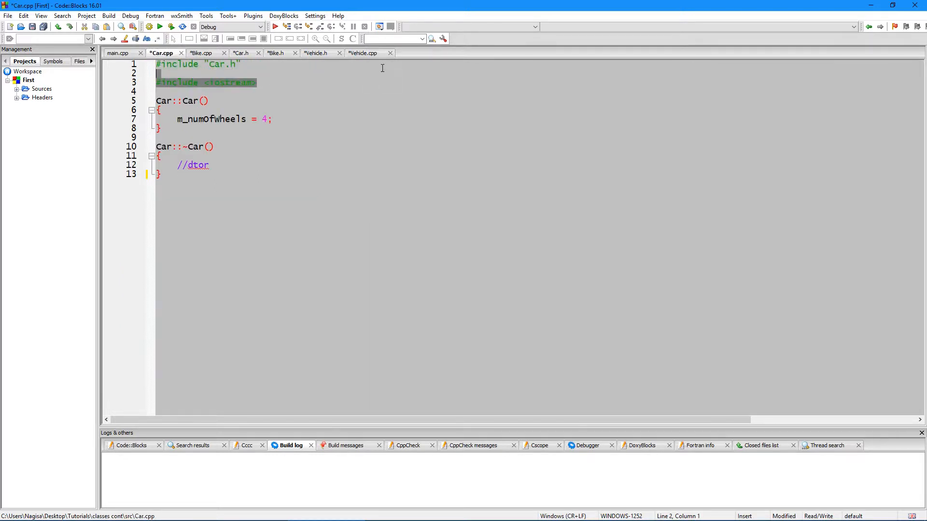
left_click(364, 52)
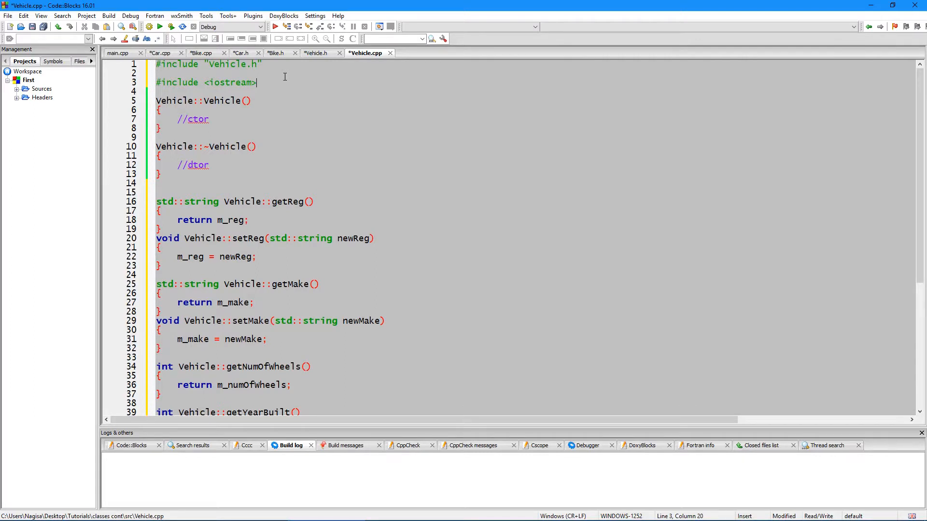
left_click(241, 52)
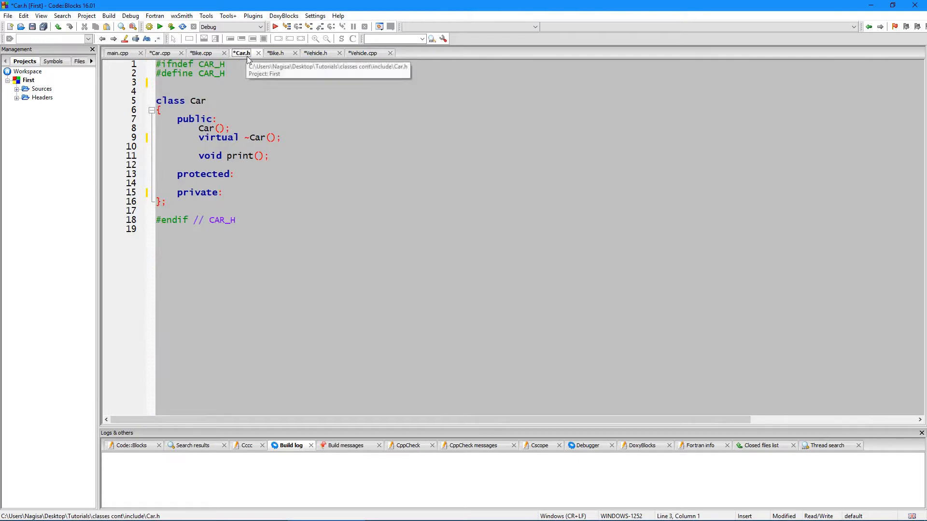
Add #include "Vehicle.h" to Car.h and declare class Car : public Vehicle
key("Return")
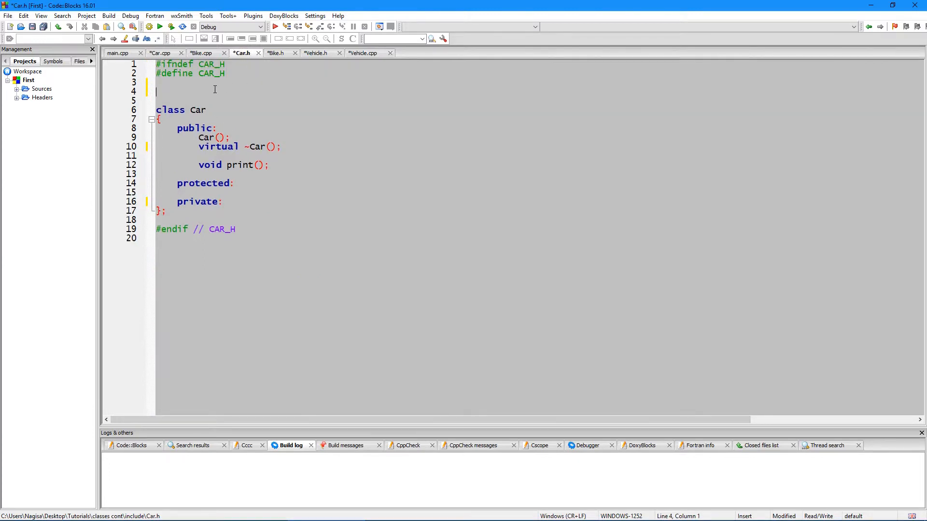
type("#include")
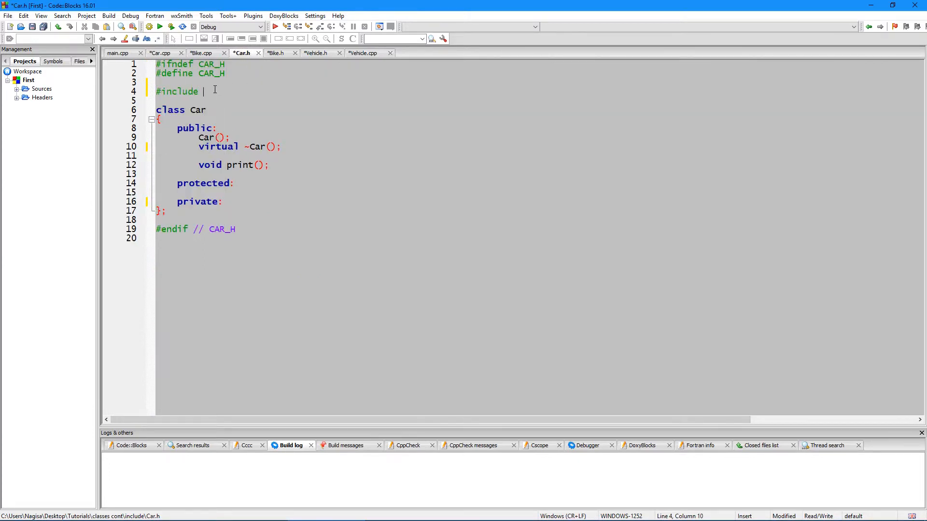
type("\"ve")
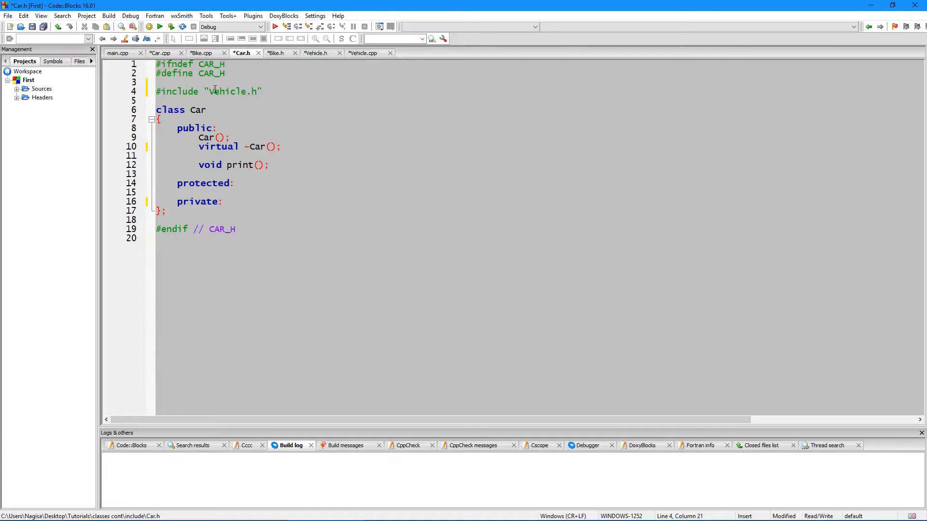
mouse_move(214, 96)
type(" :")
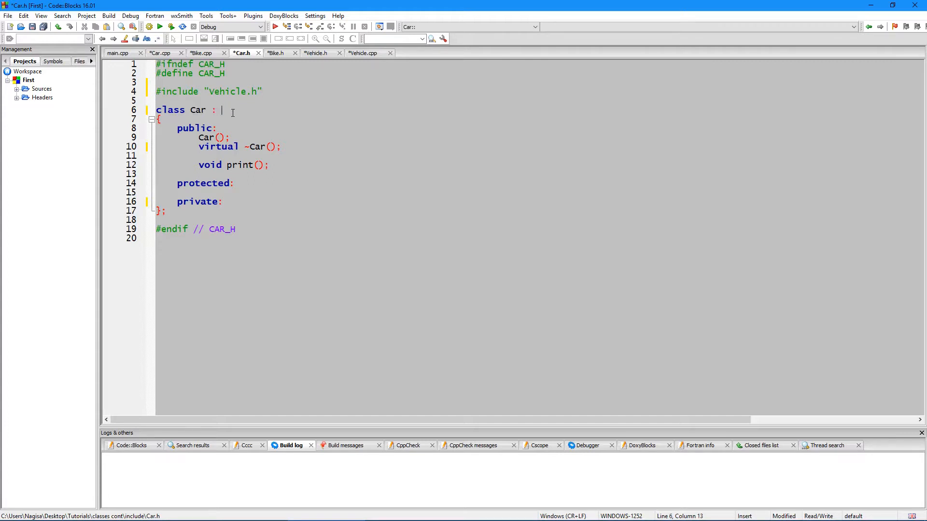
type("public Ve")
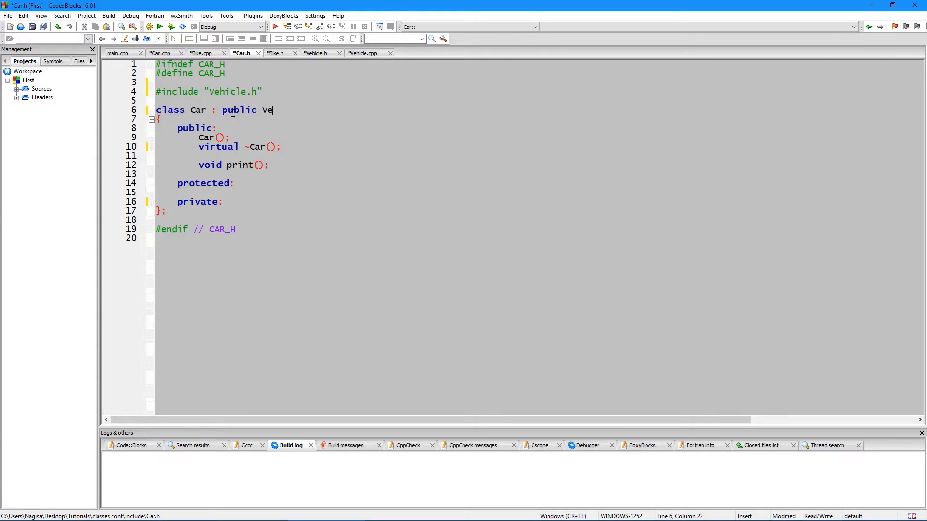
type("hicle")
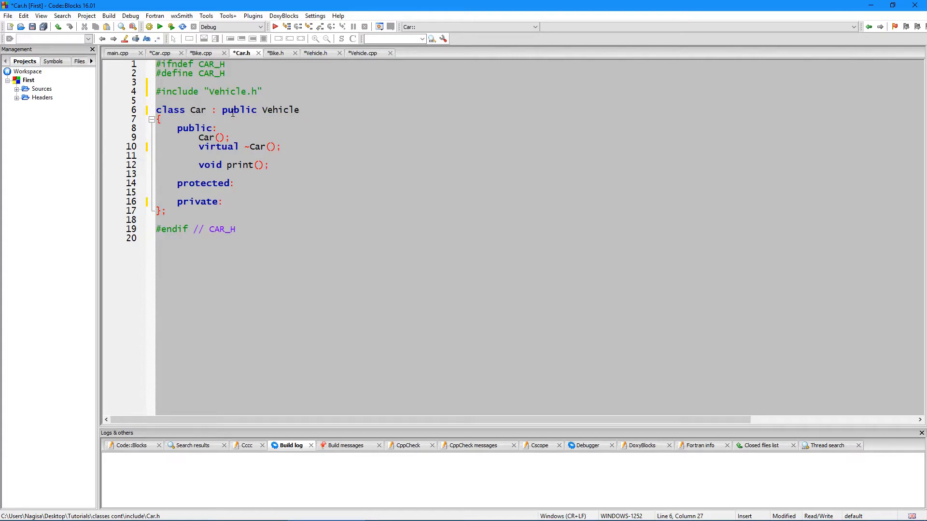
left_click(299, 110)
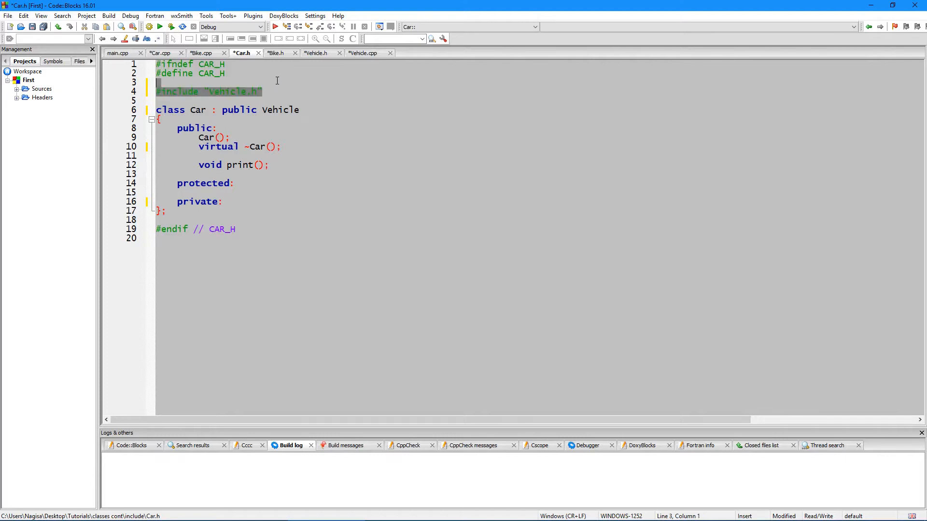
Give Bike.h the Vehicle.h include and ': public Vehicle', then build, exposing undefined Car::print and Bike::print references
left_click(277, 52)
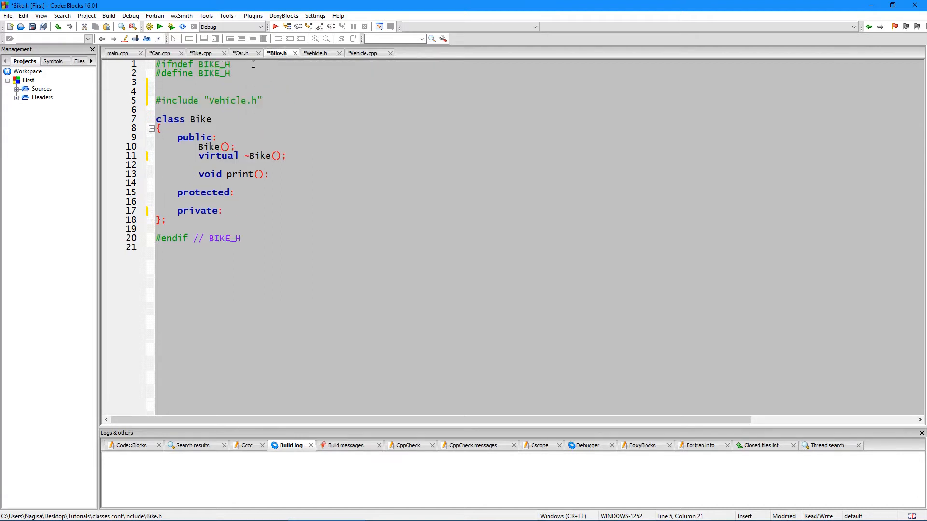
left_click(241, 52)
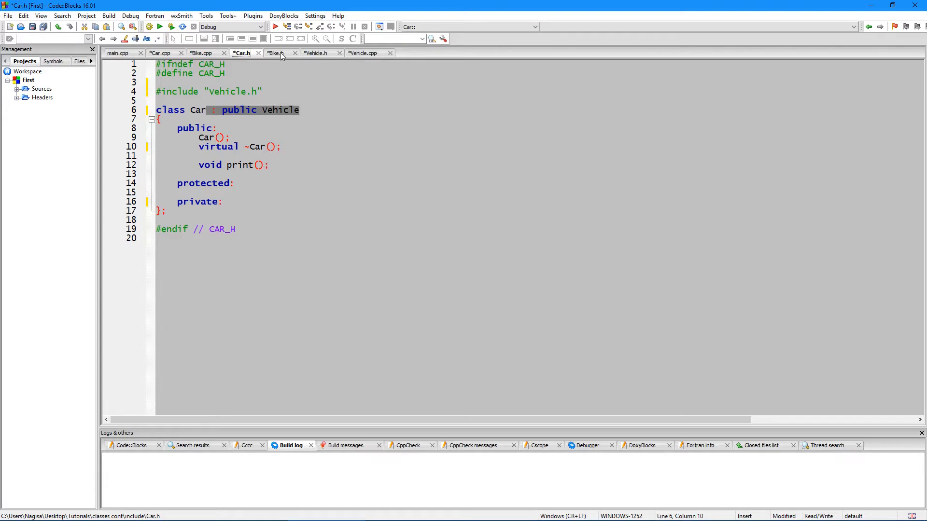
left_click(275, 52)
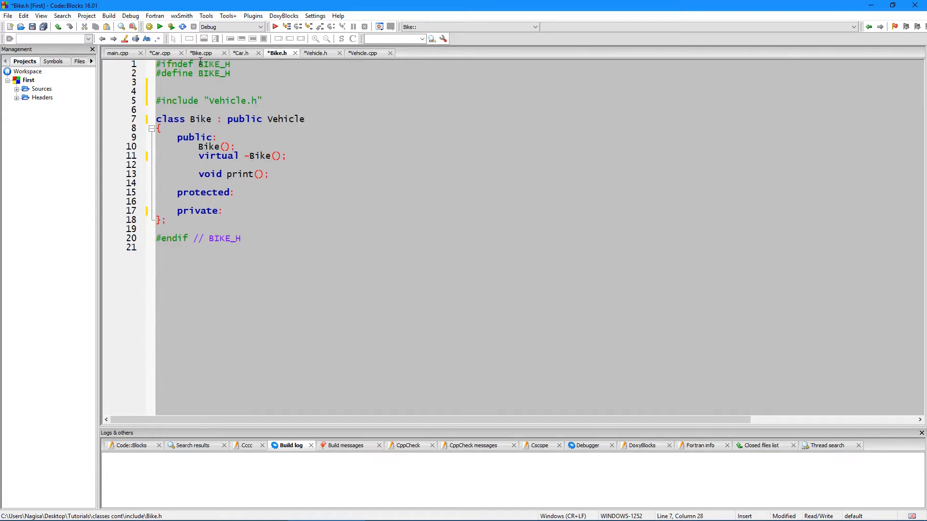
left_click(170, 26)
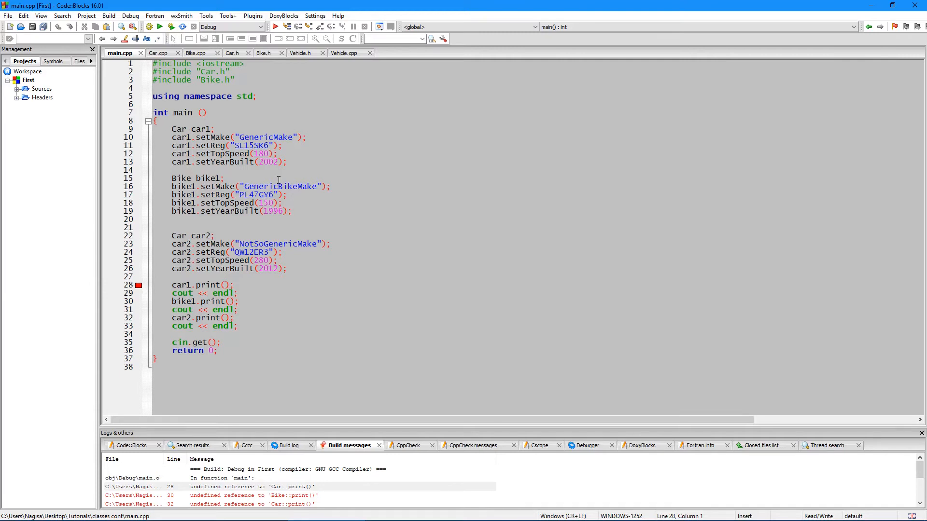
Strip getters/setters from Car.cpp and Bike.cpp, leaving constructor, destructor and print, then run
left_click(157, 53)
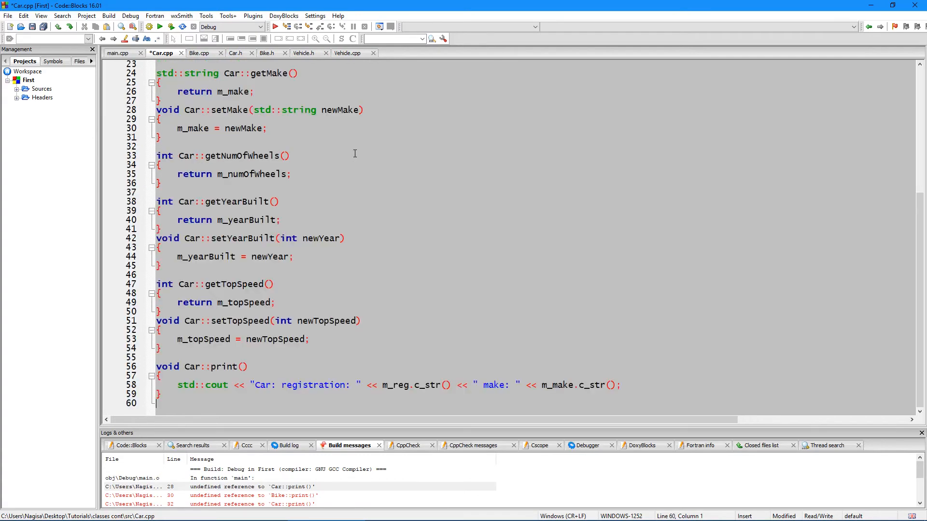
scroll("up", 3)
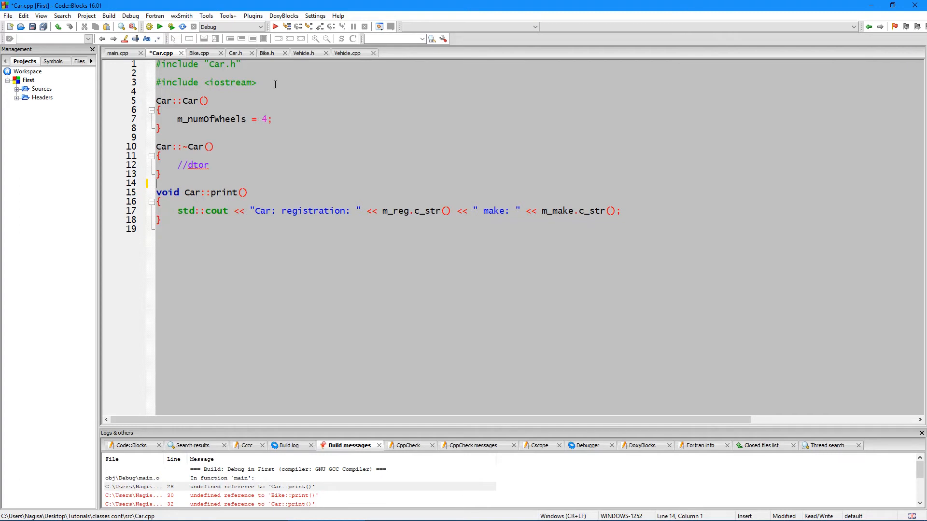
mouse_move(199, 53)
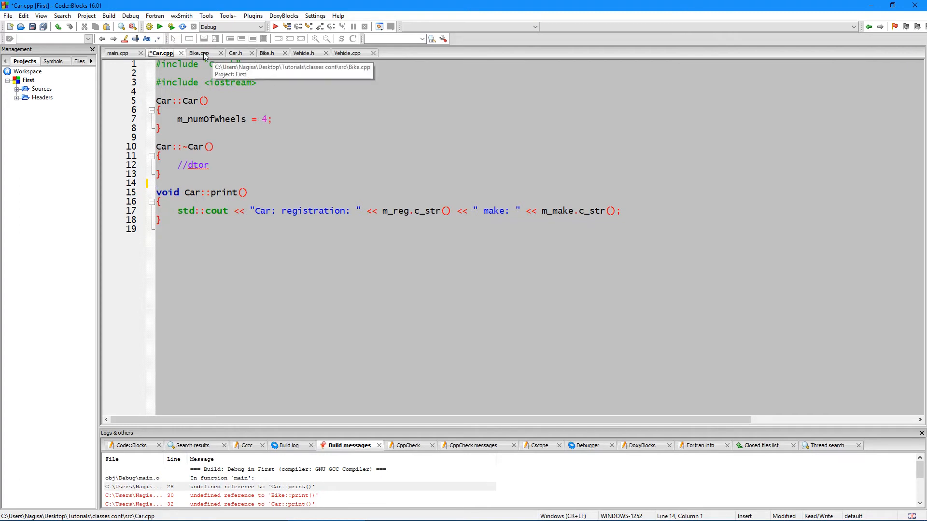
left_click(199, 52)
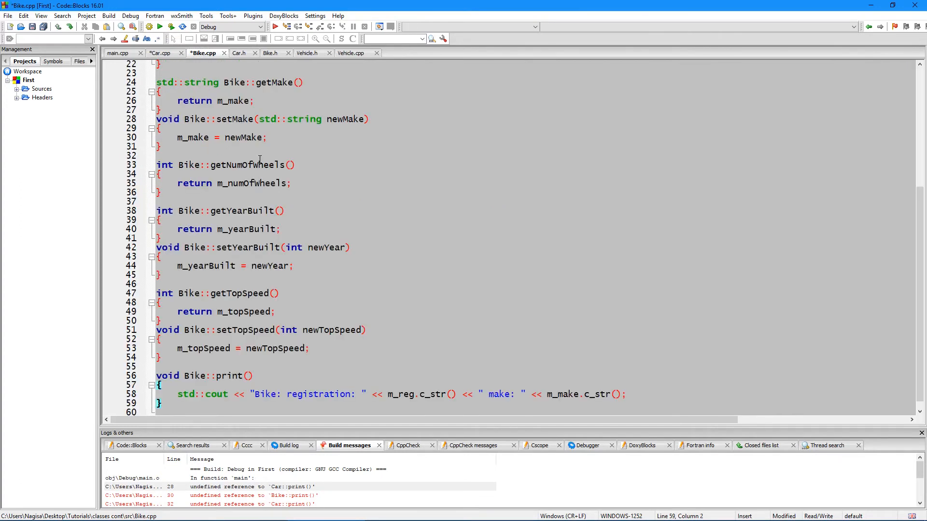
scroll("up", 3)
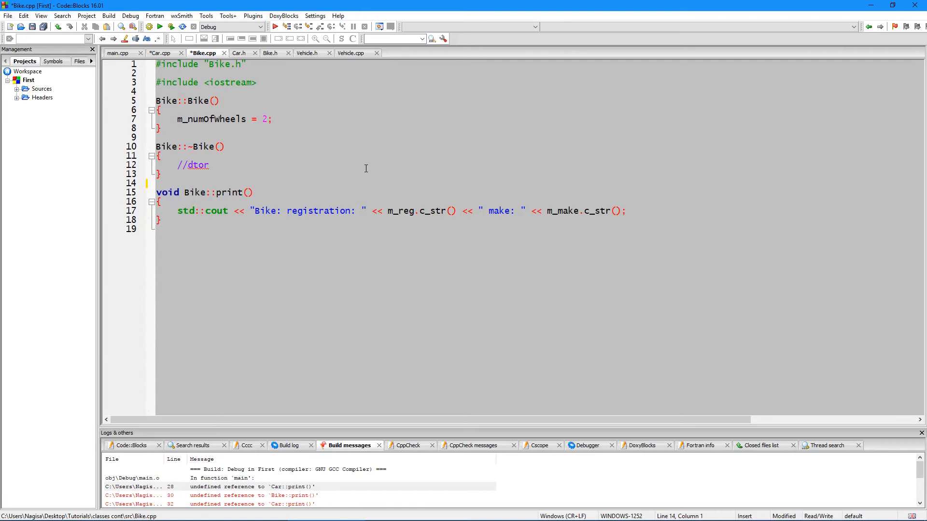
left_click(149, 27)
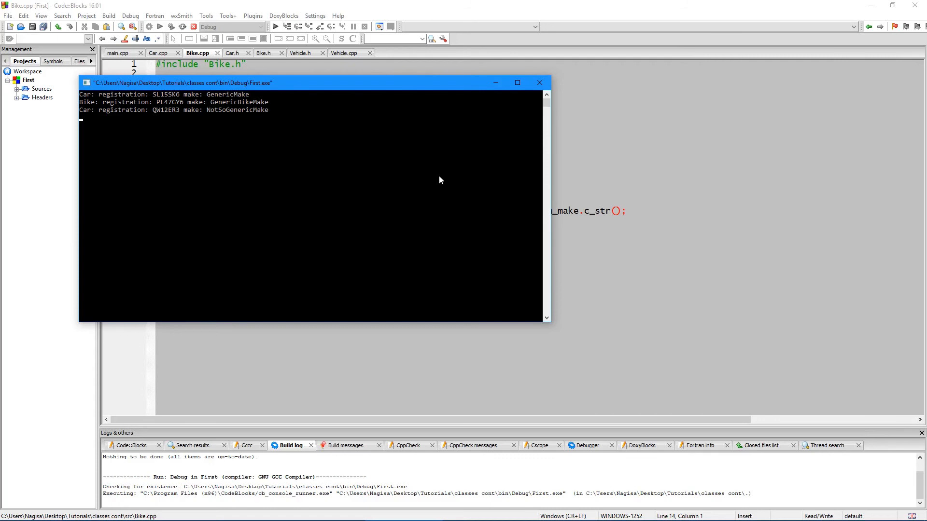
Close the console output and return to Bike.h showing Bike inheriting publicly from Vehicle
left_click(539, 82)
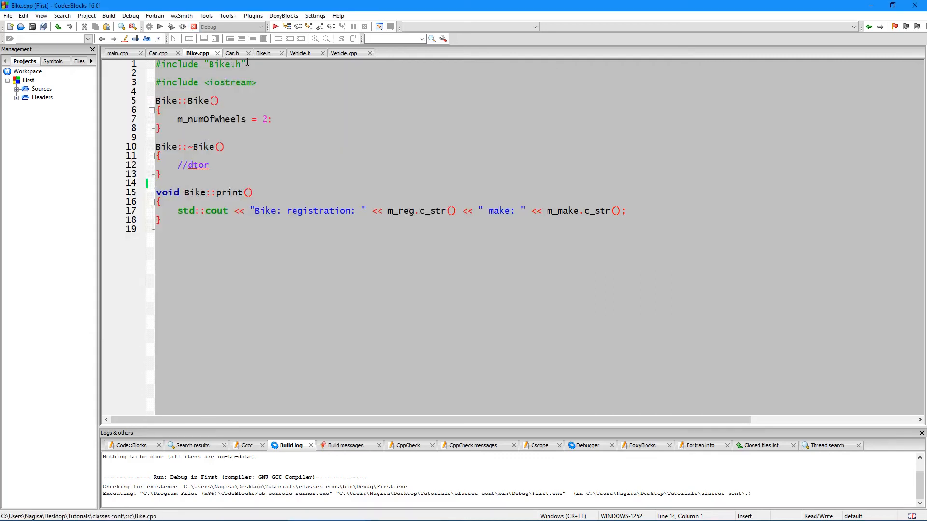
left_click(265, 52)
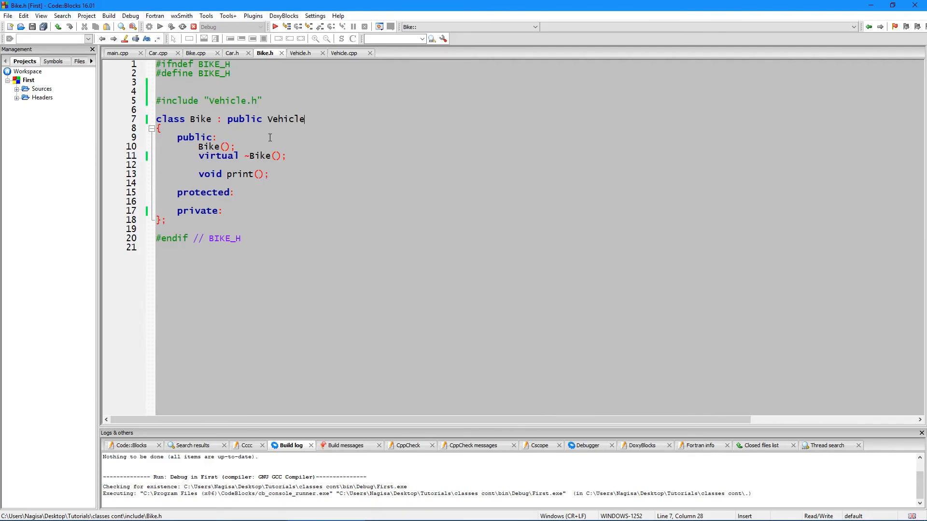